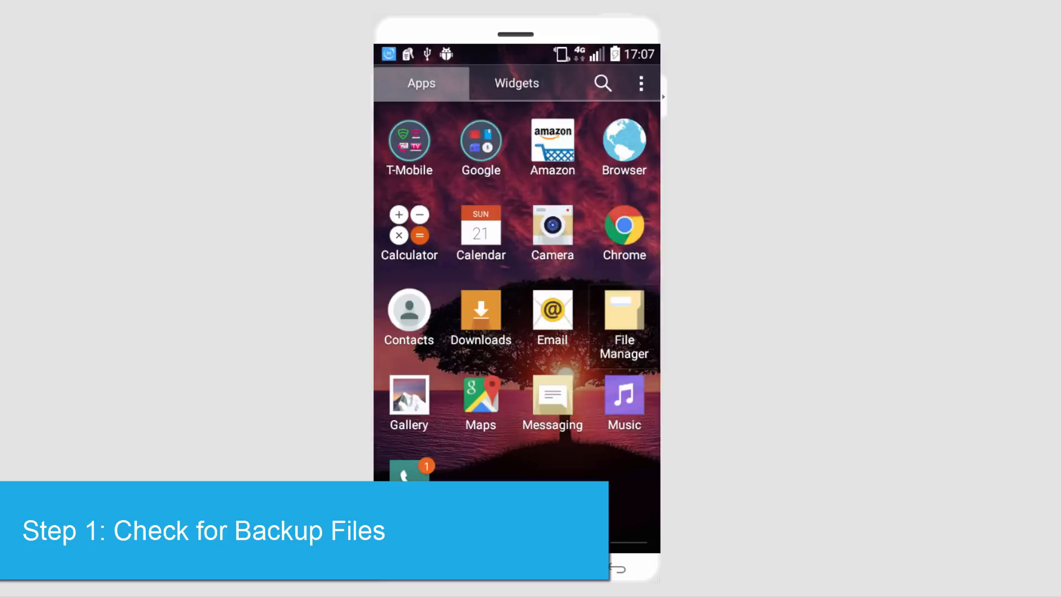
Launch the file manager app from the app drawer.
left_click(622, 315)
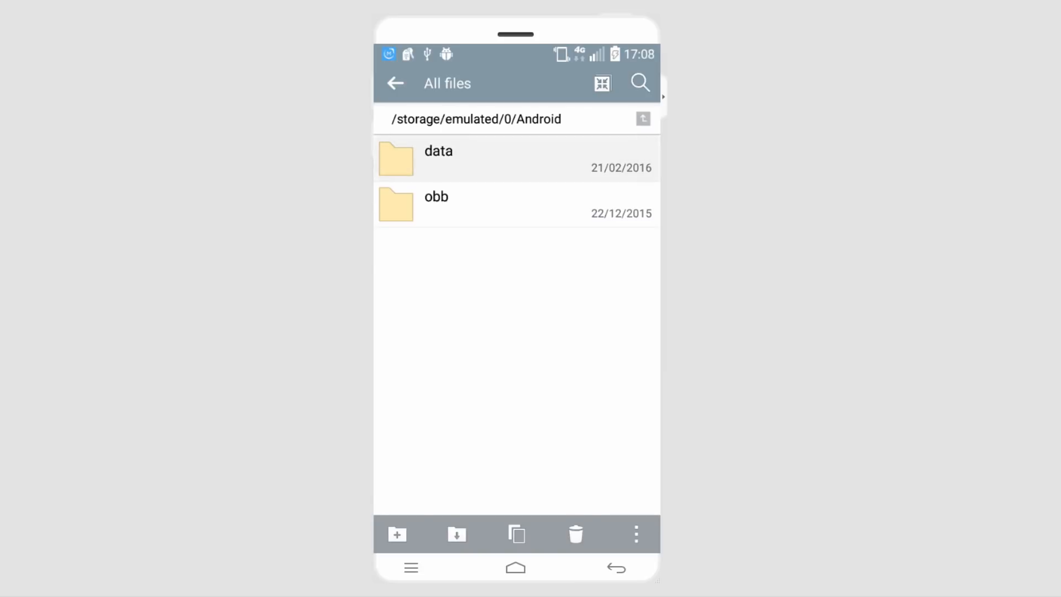
Browse into data > com.facebook.orca > cache and confirm it holds no files.
left_click(438, 158)
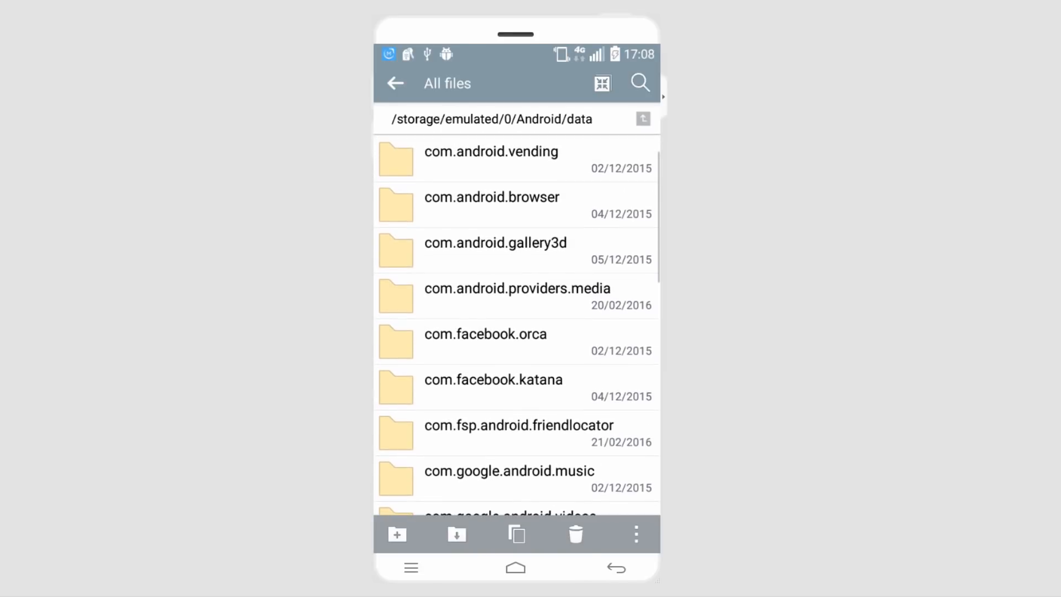
left_click(485, 334)
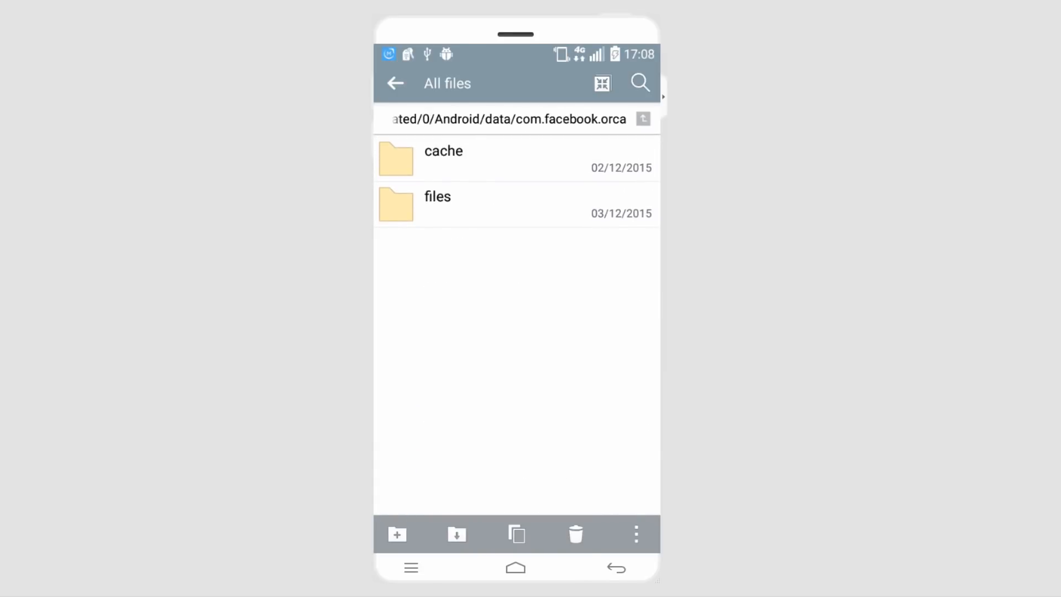
left_click(442, 152)
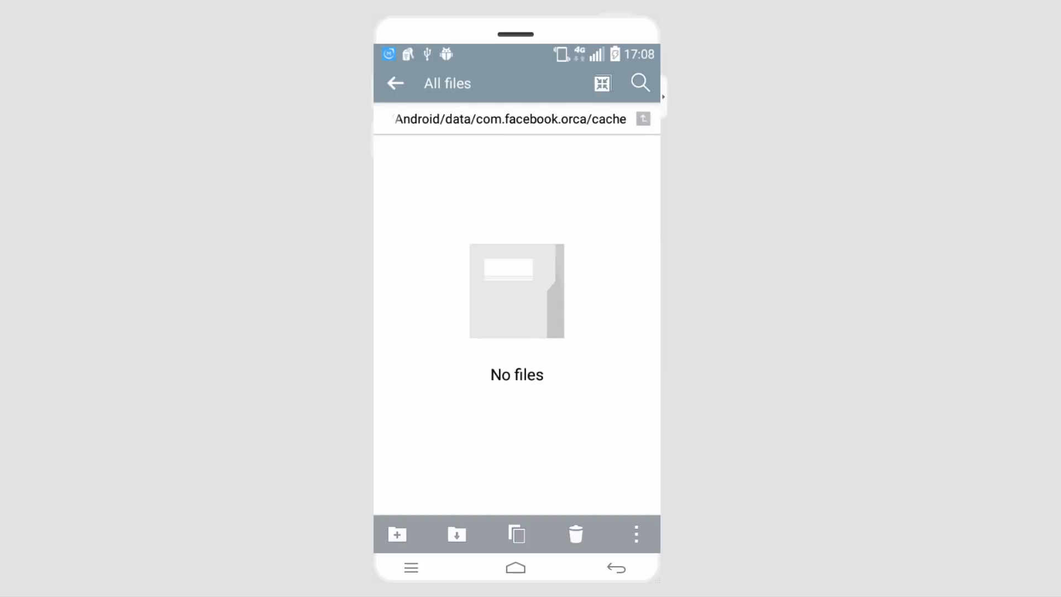
Back out of the file manager and return to the home screen.
left_click(396, 83)
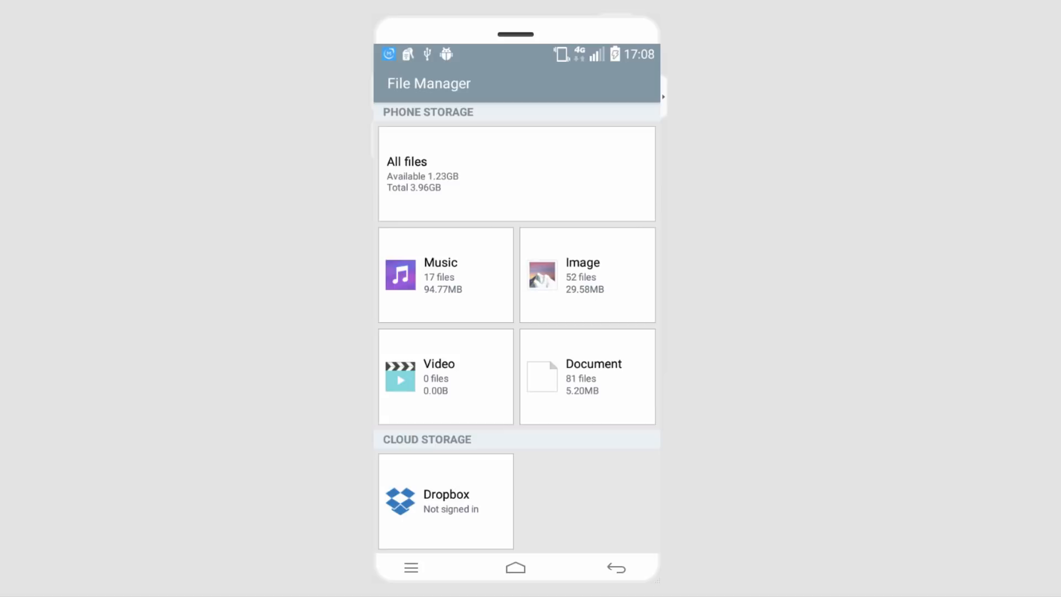
left_click(514, 567)
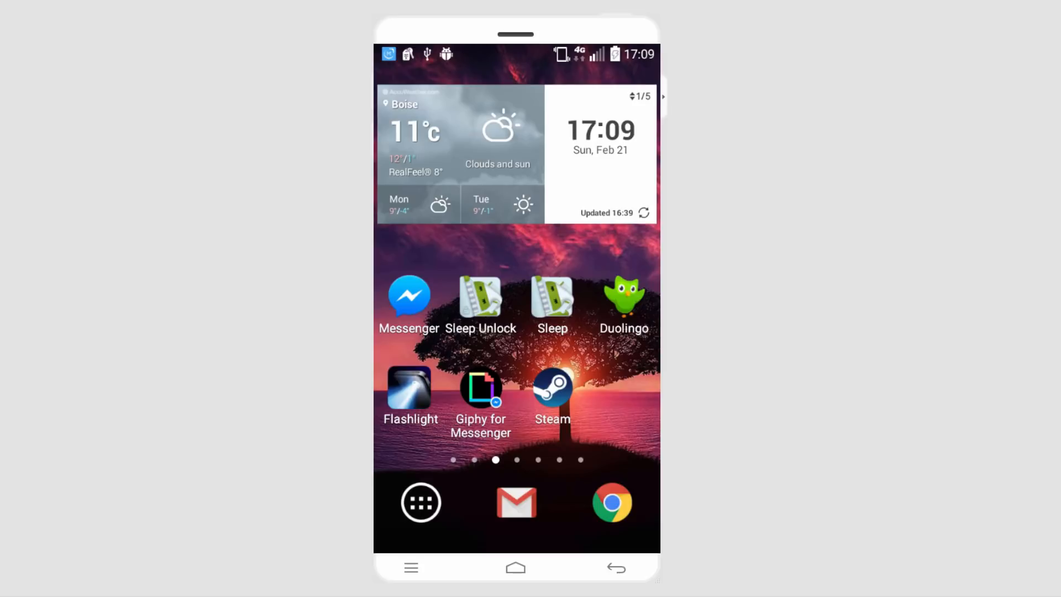
Launch Messenger to the chat list and open the searched conversation.
left_click(409, 296)
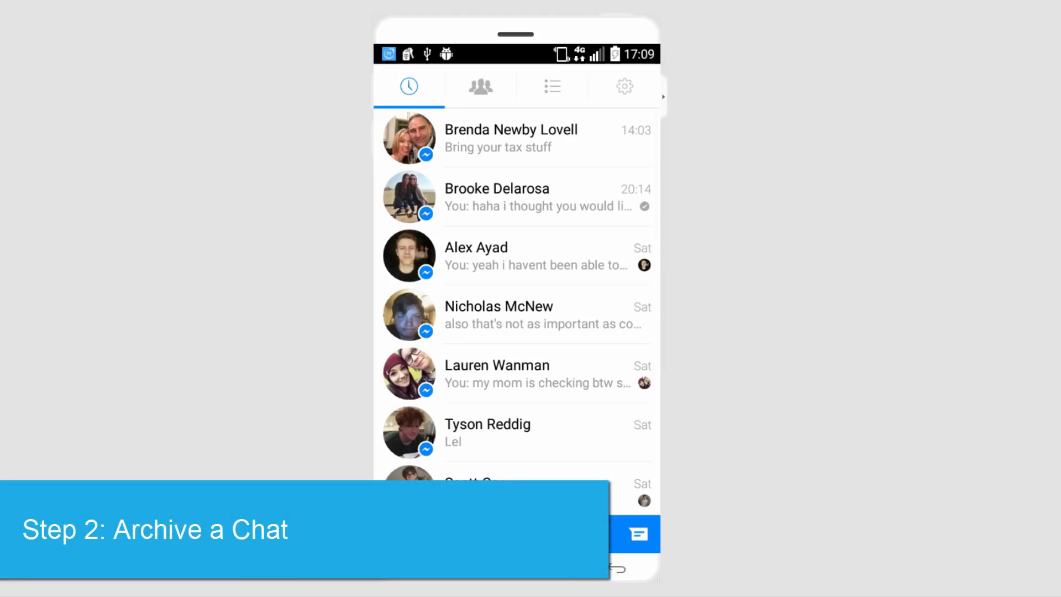
left_click(511, 138)
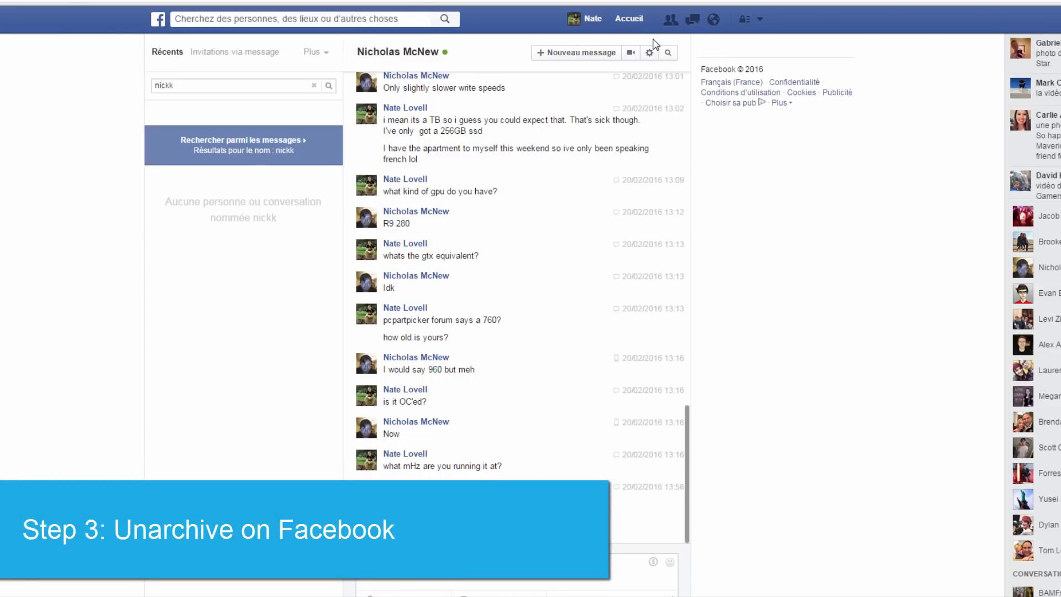
mouse_move(649, 52)
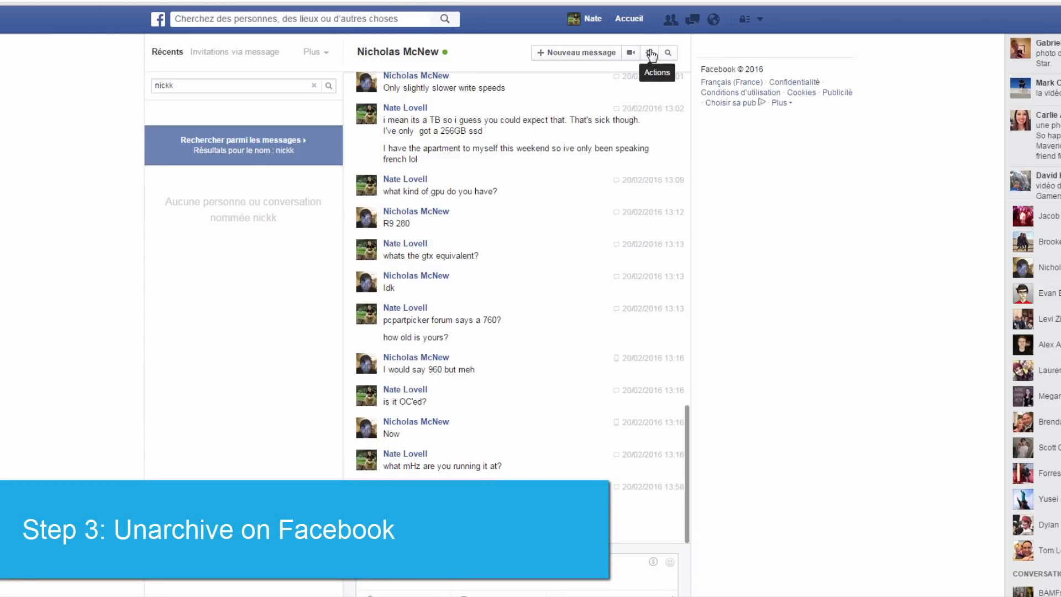